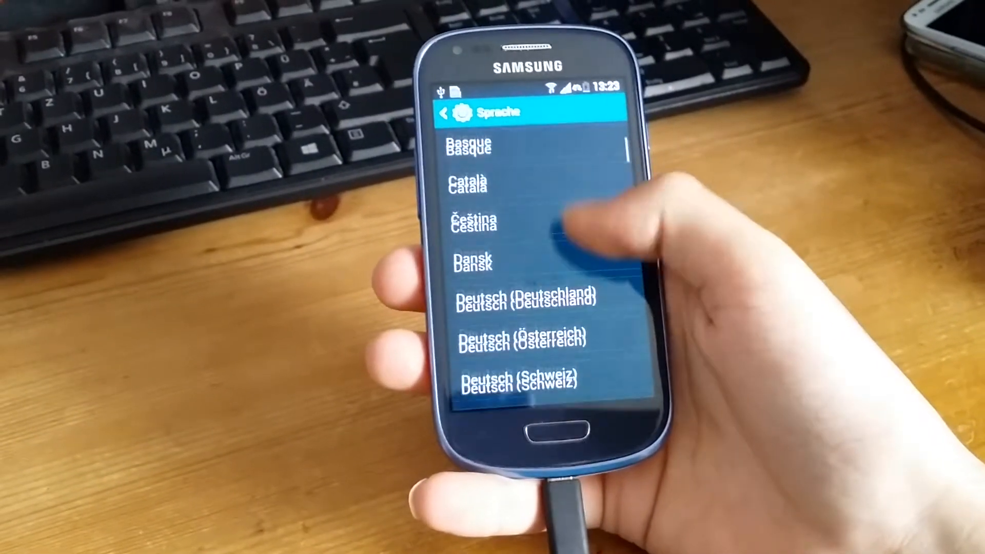
Scroll down through the system language list to find English
{"action": "scroll", "scroll_direction": "down", "scroll_amount": 3}
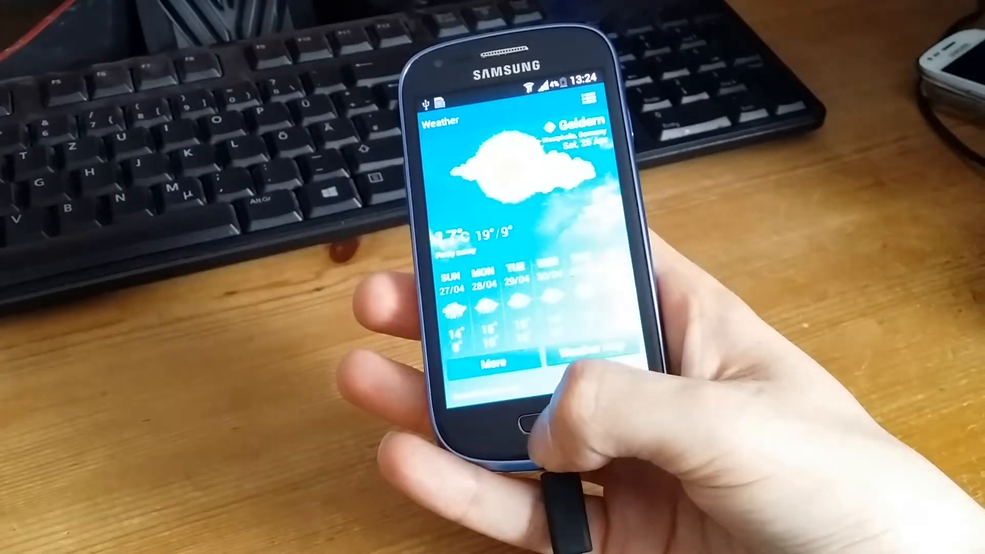
Tap the home screen weather widget to view the Geldern forecast
{"action": "left_click", "coordinate": [529, 423]}
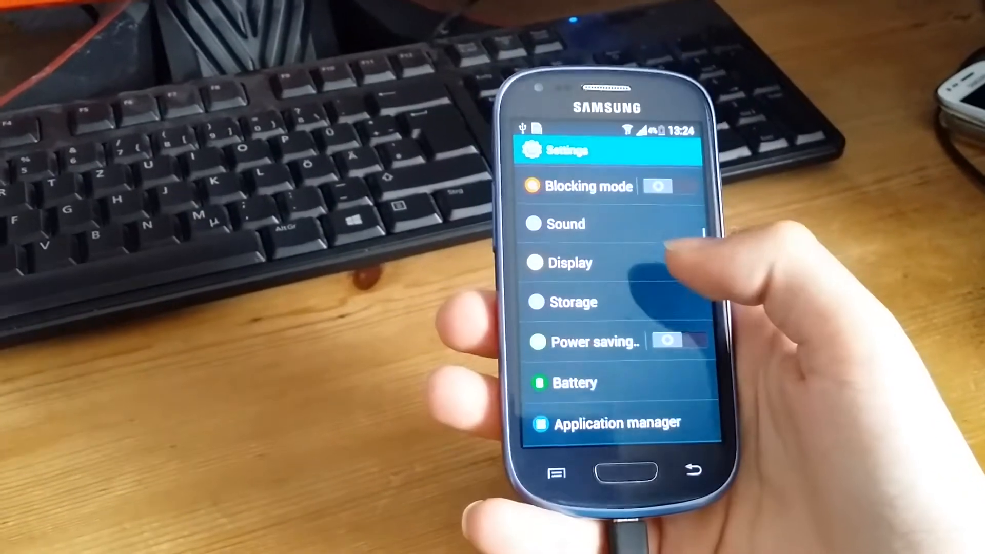
Open the Display entry in the English Settings list
{"action": "left_click", "coordinate": [567, 262]}
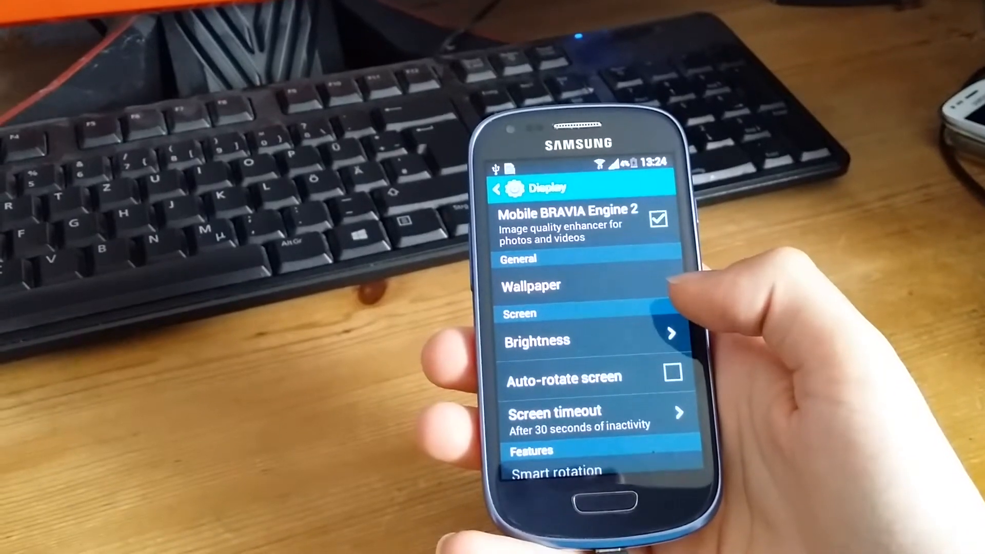
{"action": "left_click", "coordinate": [530, 285]}
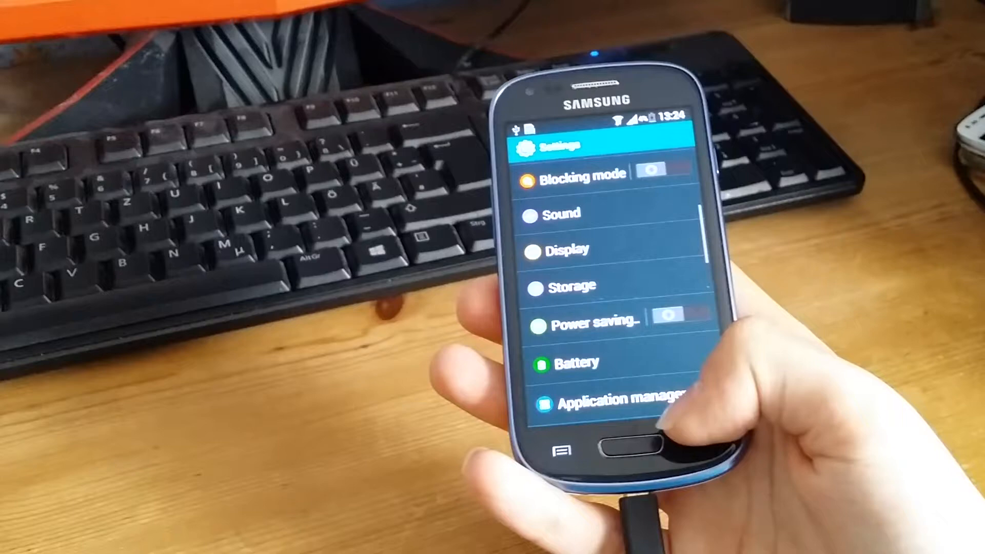
{"action": "scroll", "scroll_direction": "down", "scroll_amount": 3}
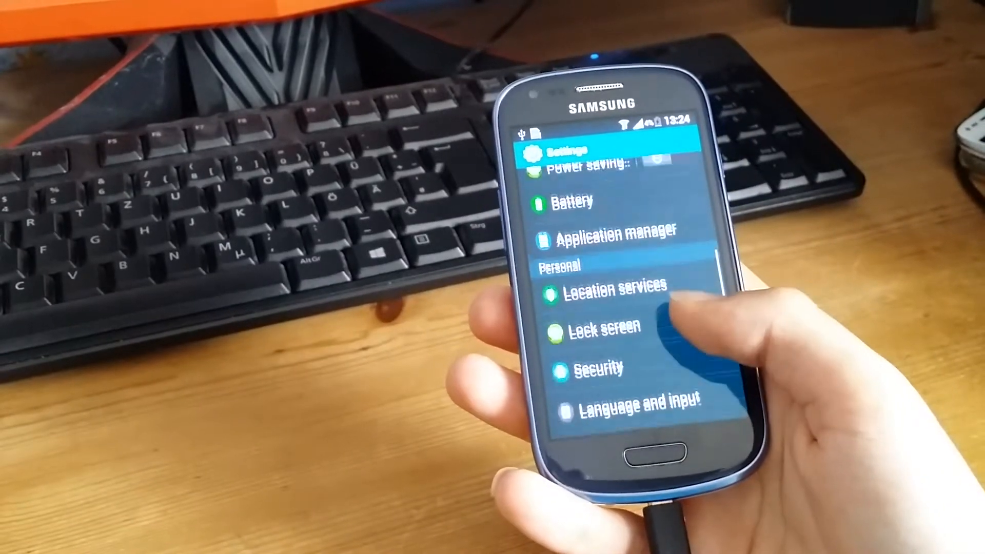